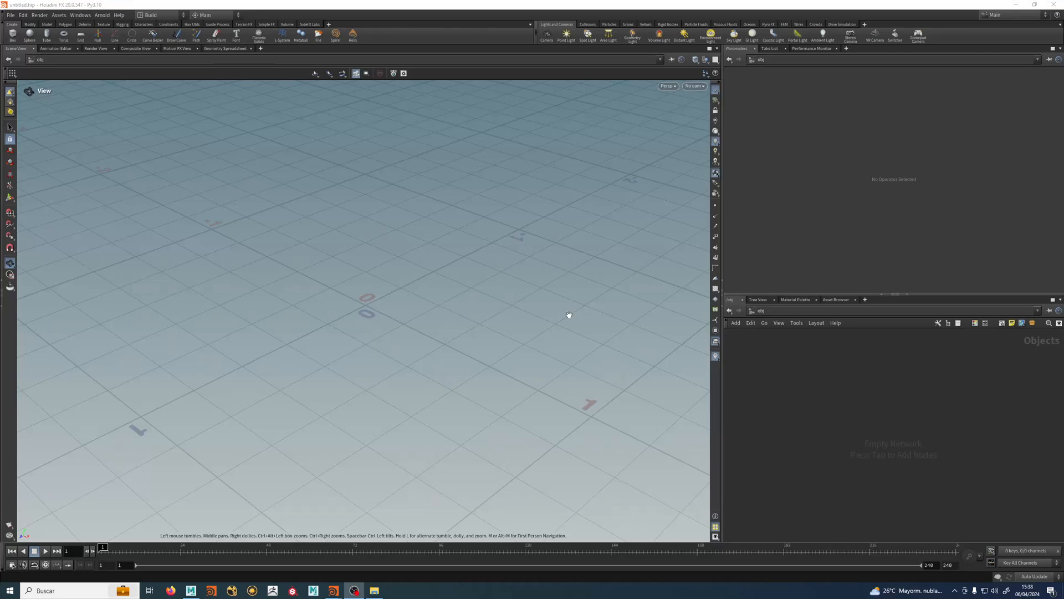
{"action": "mouse_move", "coordinate": [590, 256]}
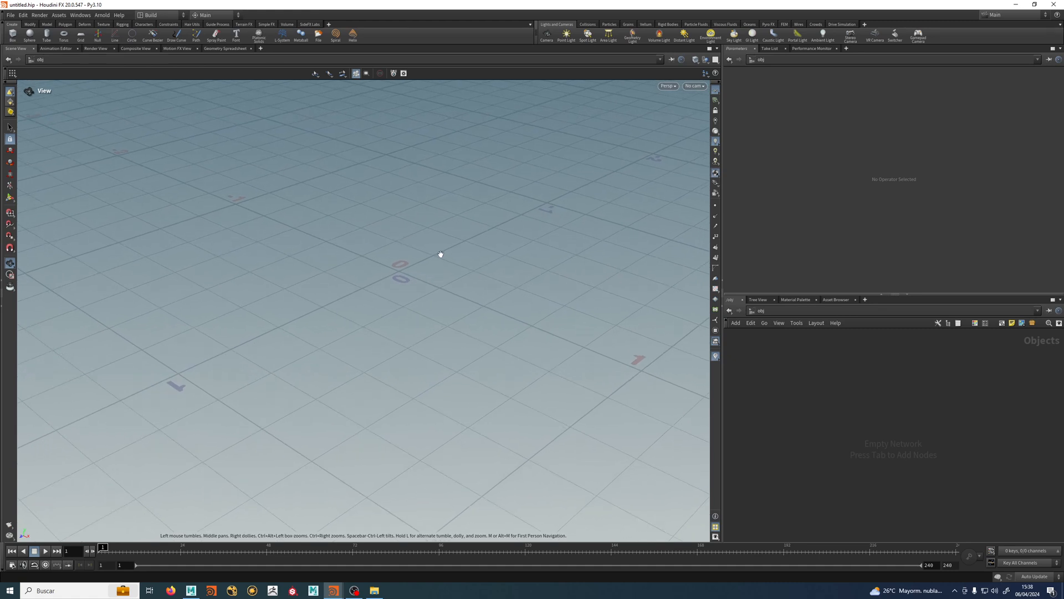
Step: Dismiss Houdini's node list and switch to the Maya Outliner view of the scene
{"action": "key", "text": "tab"}
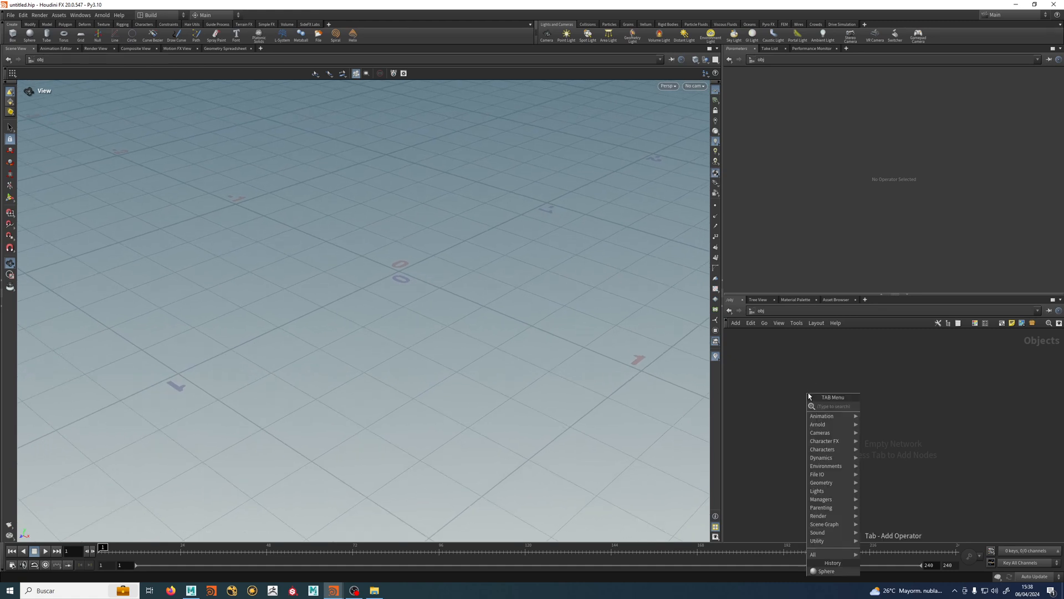
{"action": "left_click", "coordinate": [809, 397]}
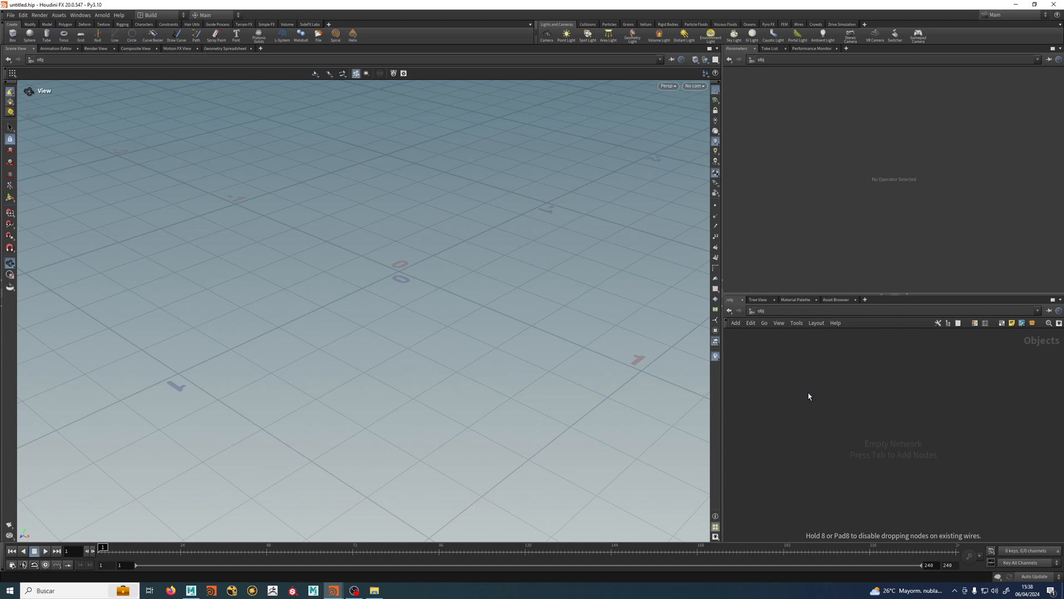
{"action": "left_click", "coordinate": [29, 35]}
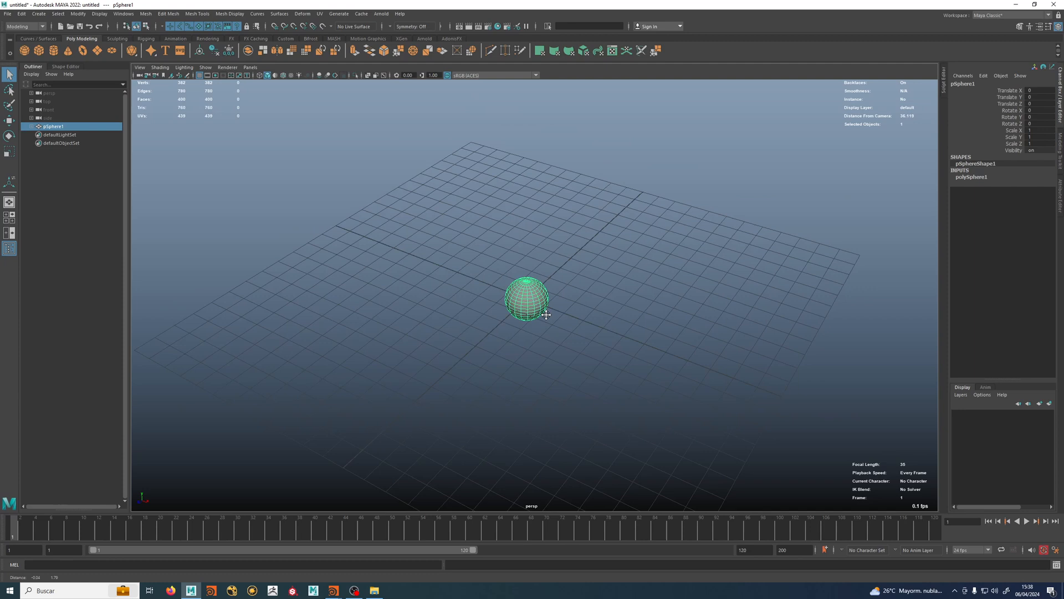
{"action": "scroll", "scroll_direction": "down", "scroll_amount": 3}
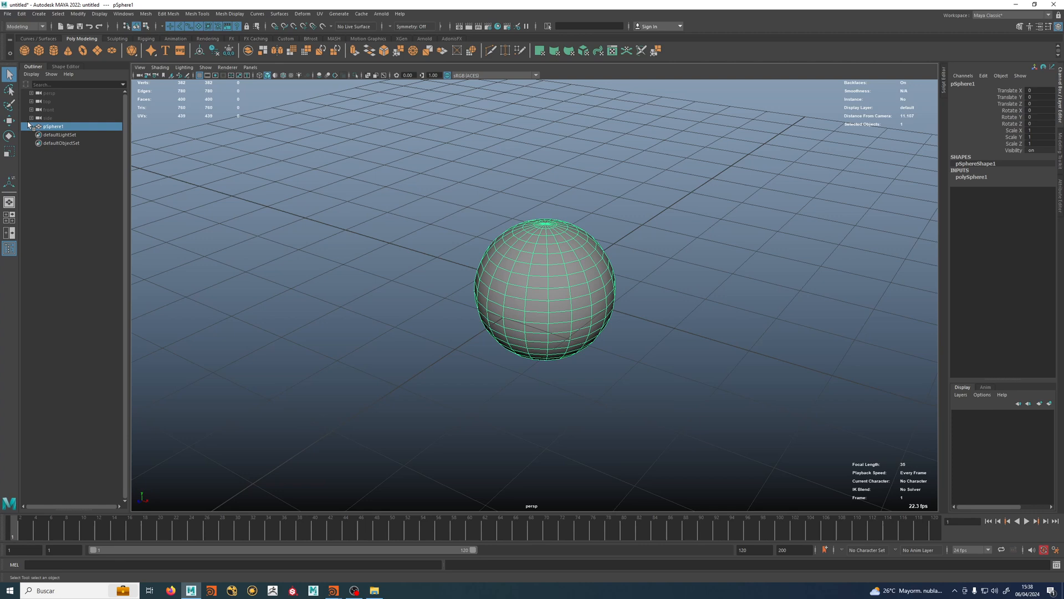
Step: Deselect the sphere and expand pSphere1 to reveal its shape node pSphereShape1
{"action": "left_click", "coordinate": [63, 303]}
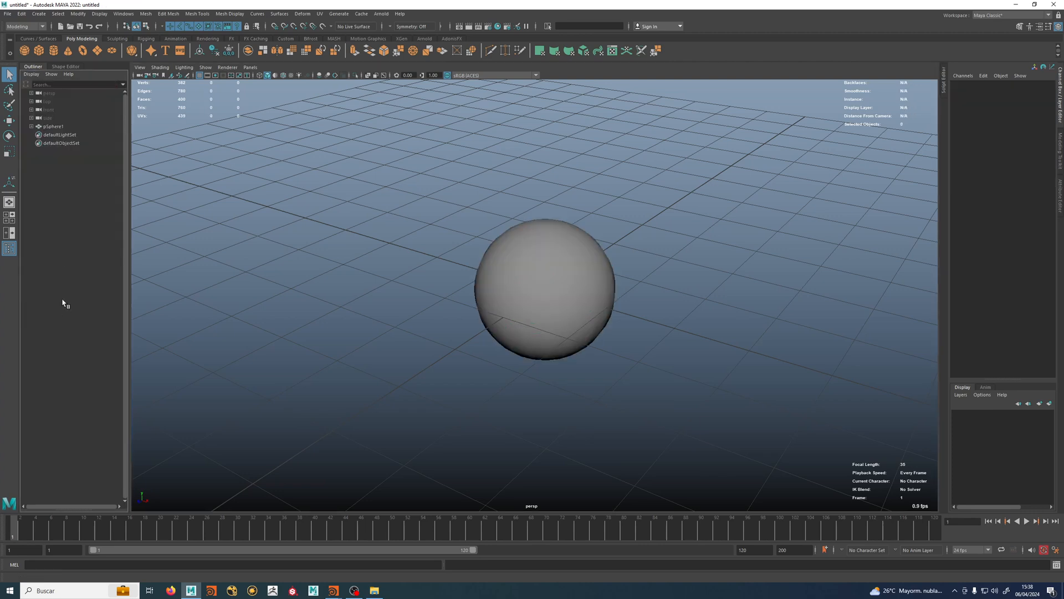
{"action": "left_click", "coordinate": [53, 126]}
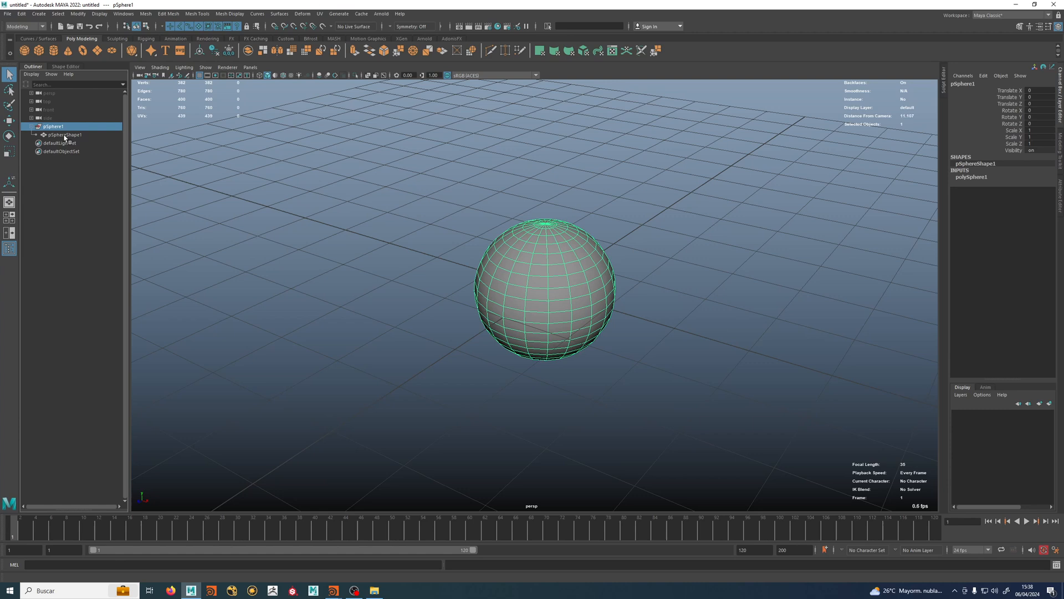
{"action": "mouse_move", "coordinate": [525, 264]}
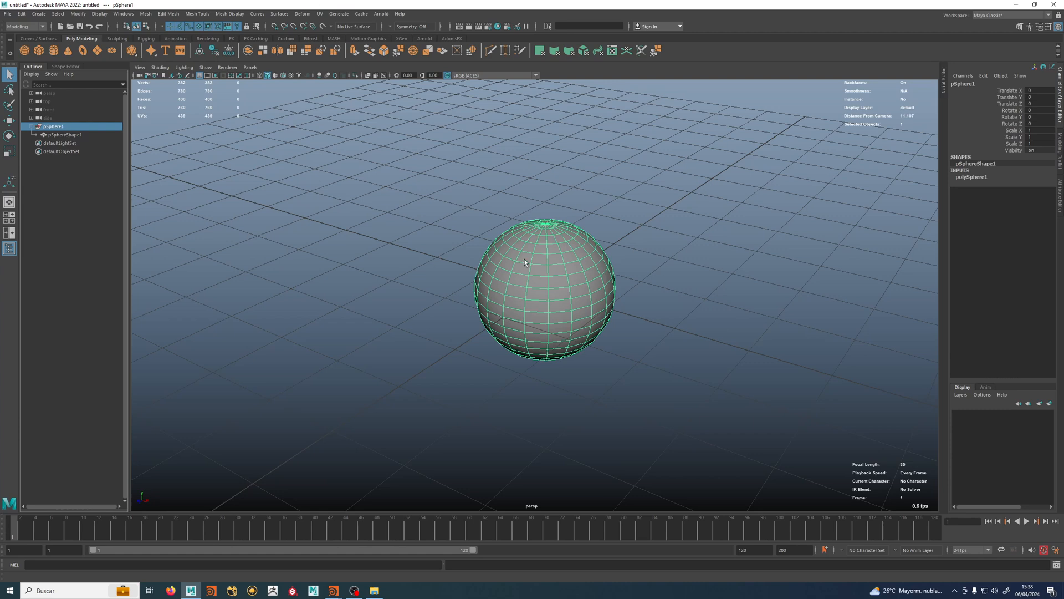
{"action": "mouse_move", "coordinate": [421, 230]}
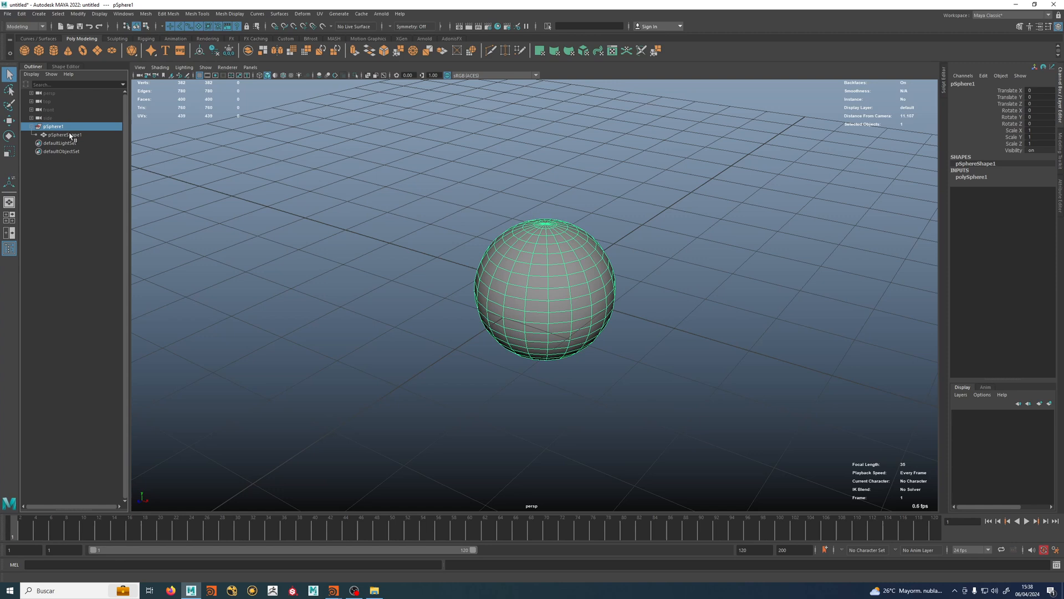
Step: Show the Node Editor graphing the sphere and select the pSphere1 transform node
{"action": "left_click", "coordinate": [123, 13]}
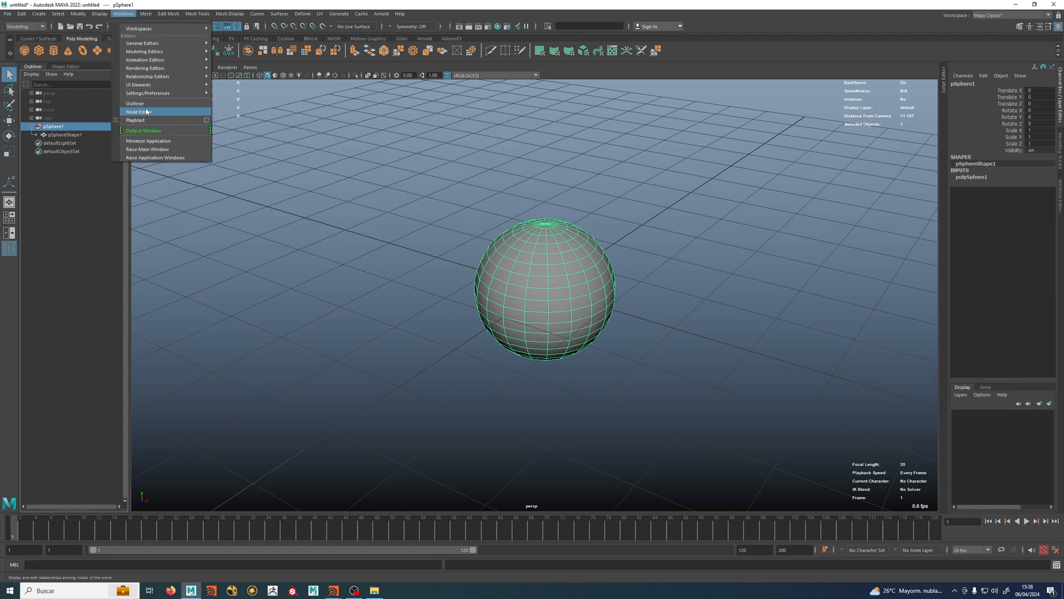
{"action": "left_click", "coordinate": [140, 111]}
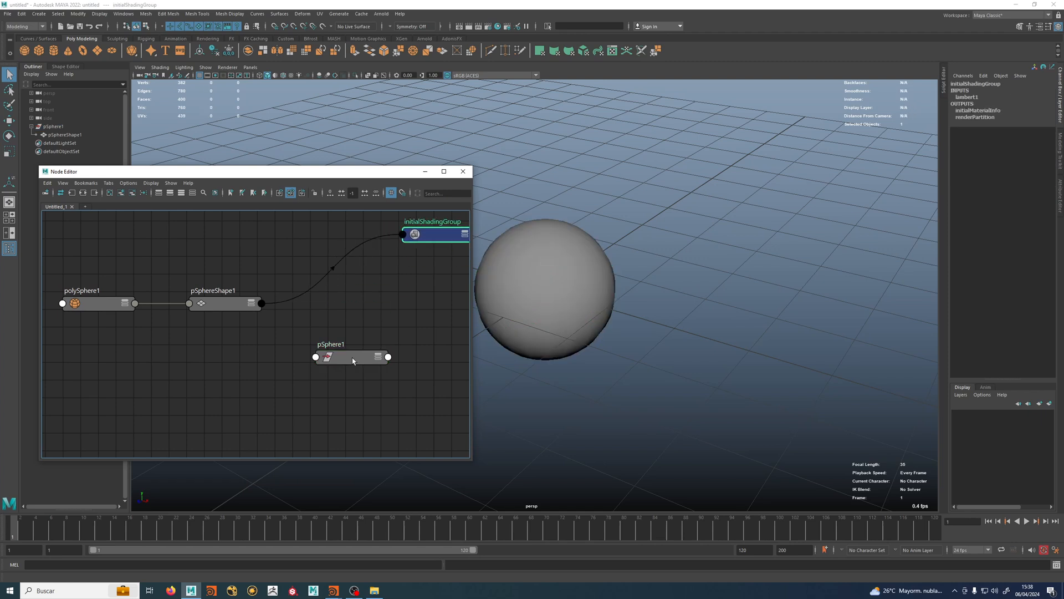
{"action": "left_click", "coordinate": [351, 355]}
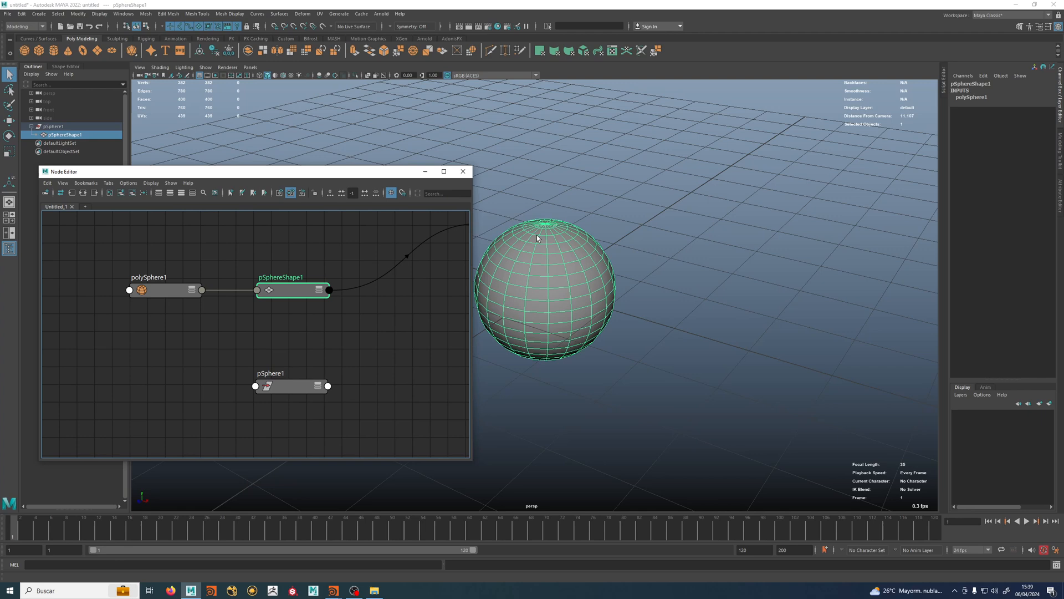
{"action": "mouse_move", "coordinate": [546, 223]}
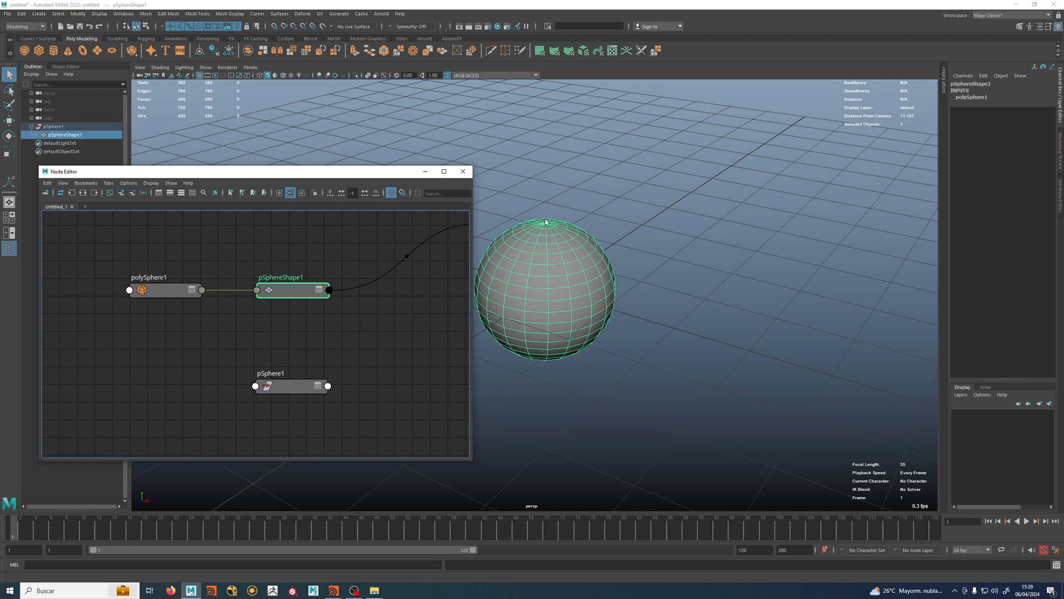
{"action": "mouse_move", "coordinate": [180, 277]}
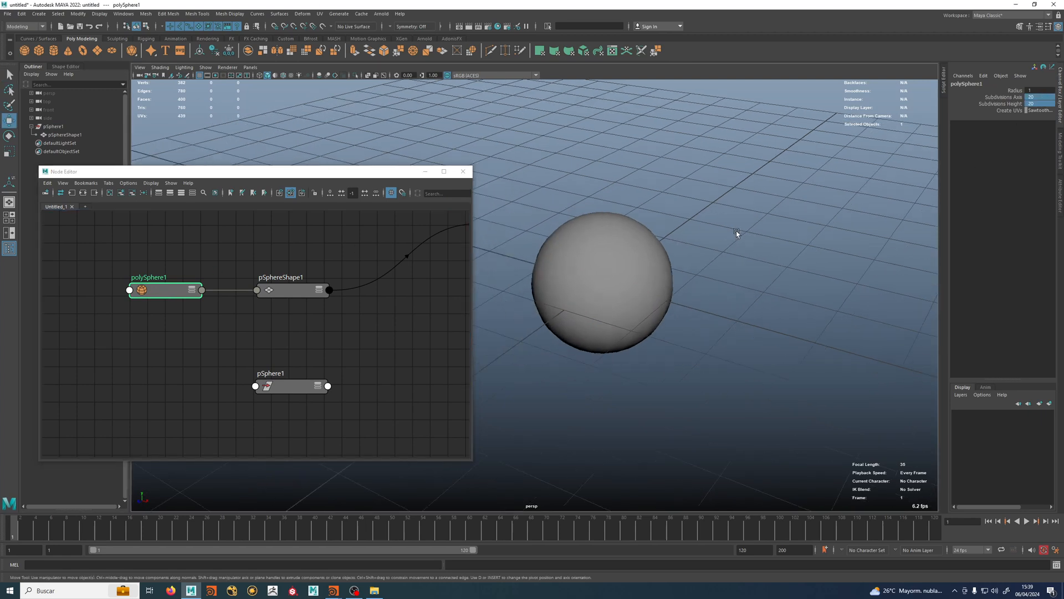
Step: Display the sphere in wireframe and inspect the pSphereShape1 and pSphere1 nodes in the graph
{"action": "key", "text": "4"}
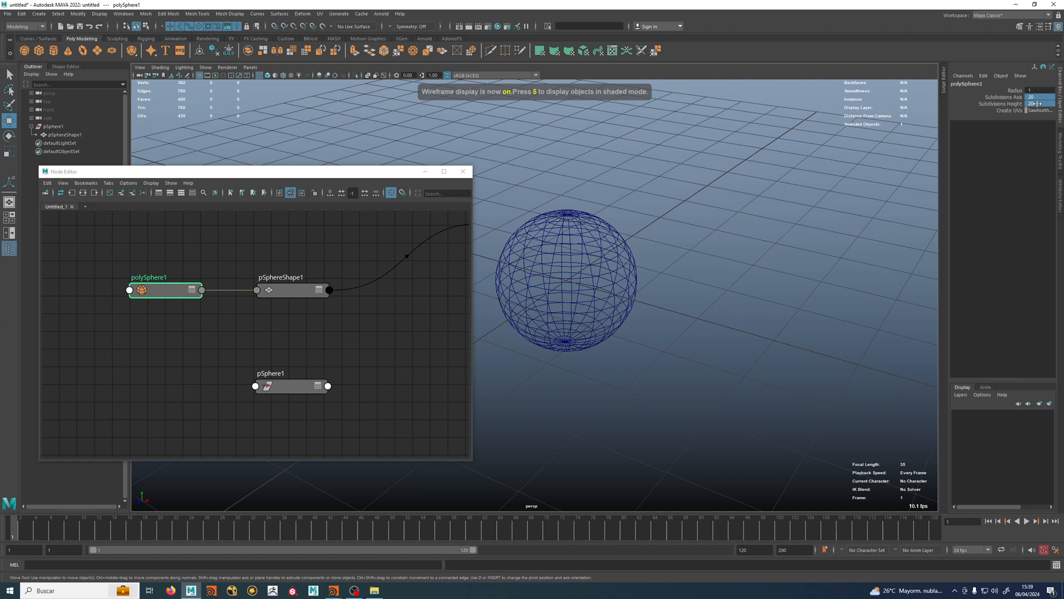
{"action": "type", "text": "10"}
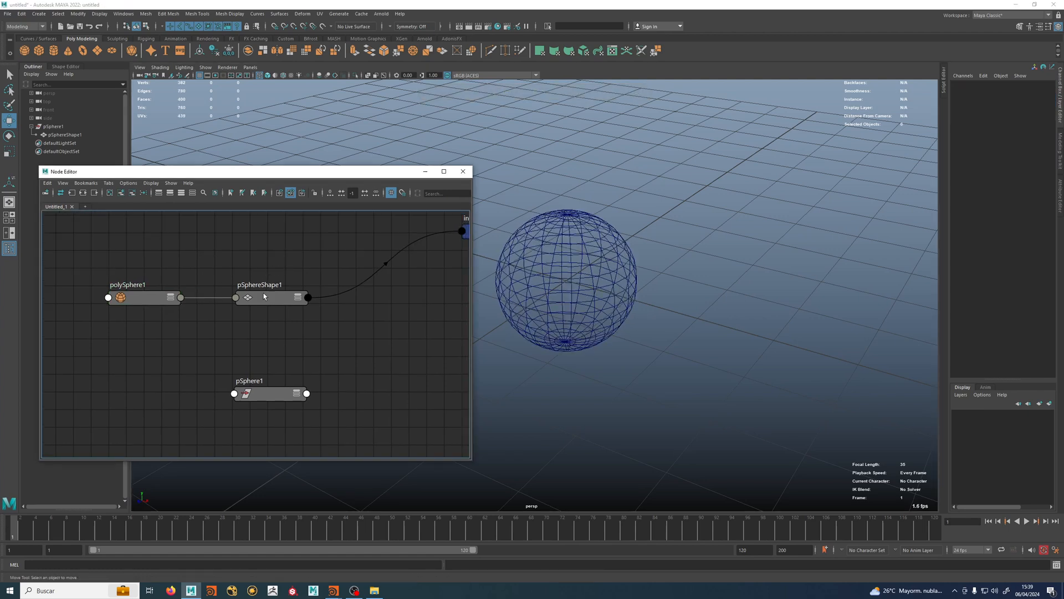
{"action": "left_click", "coordinate": [265, 259]}
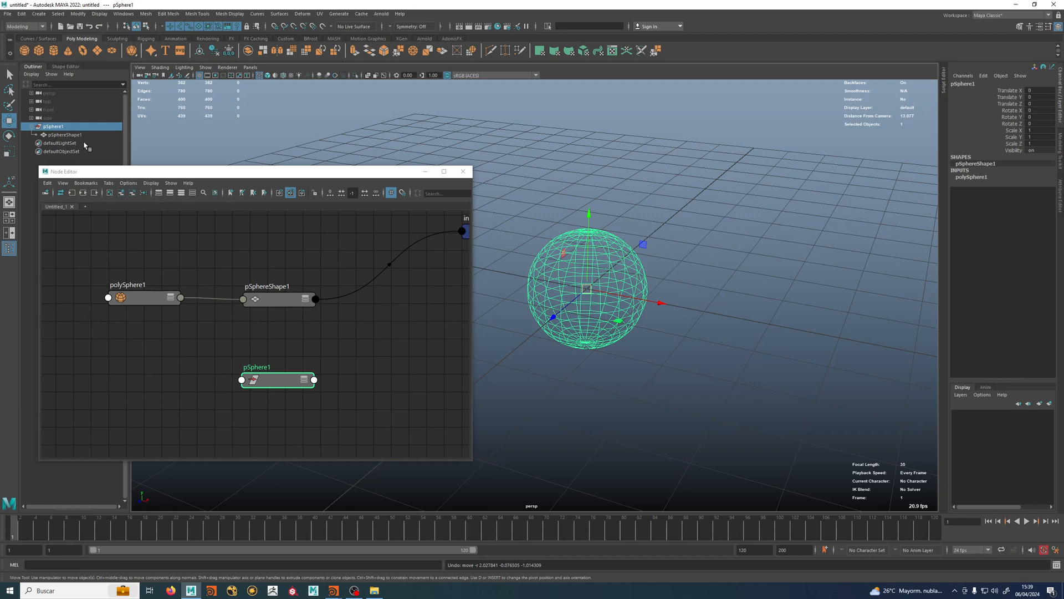
{"action": "mouse_move", "coordinate": [41, 129]}
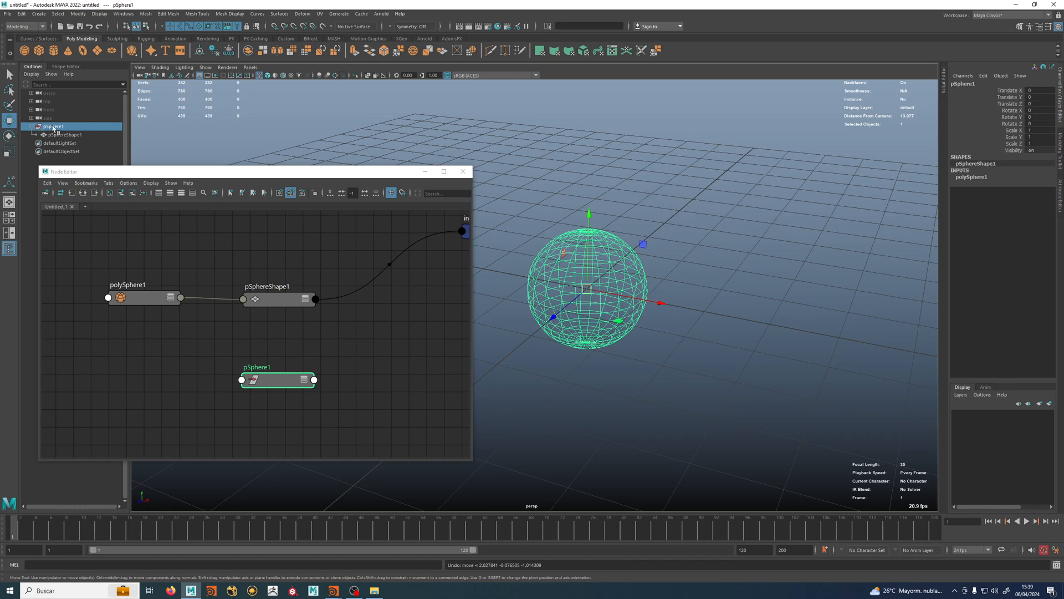
{"action": "left_click", "coordinate": [354, 342]}
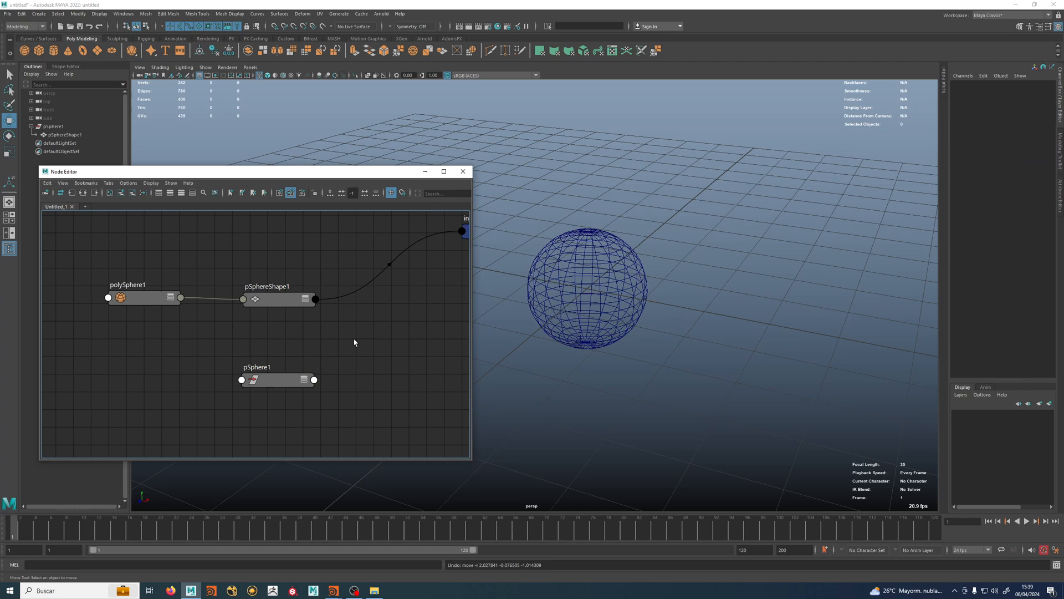
{"action": "mouse_move", "coordinate": [98, 107]}
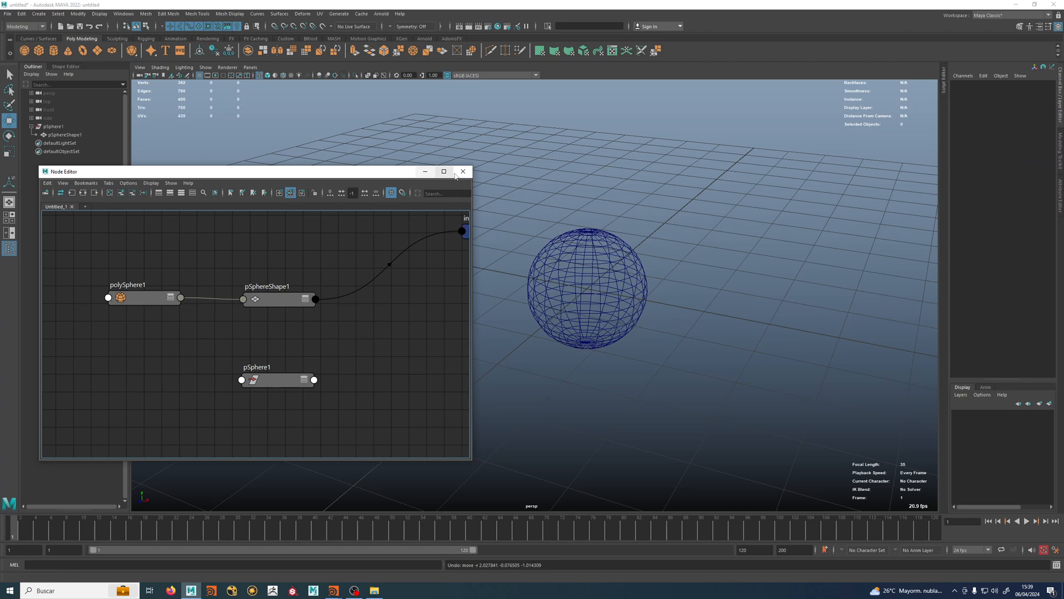
Step: Close the node graph, attempt the parent MEL command on null1 and the sphere, then undo
{"action": "left_click", "coordinate": [464, 171]}
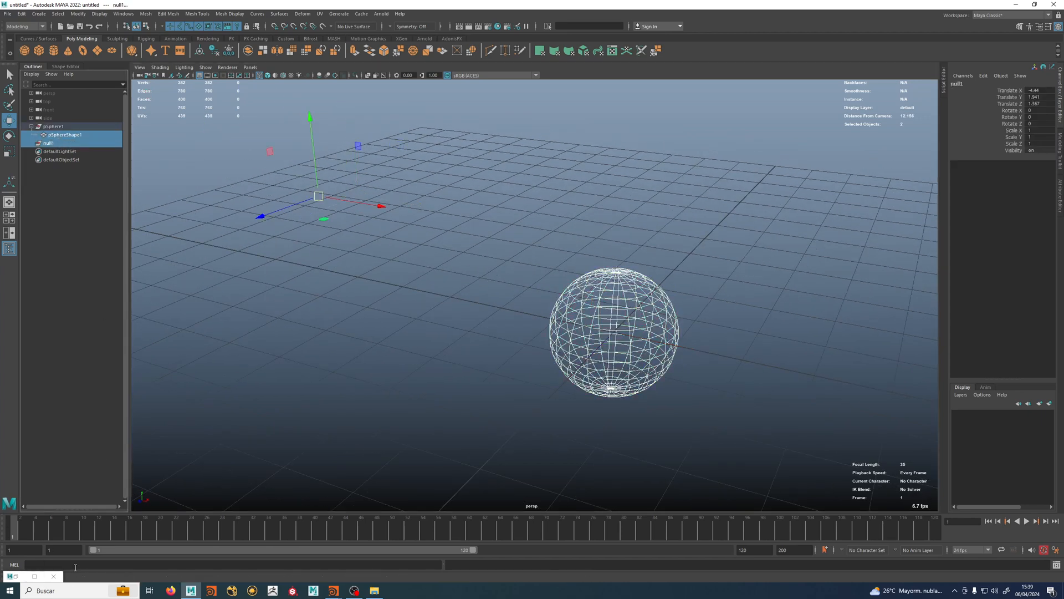
{"action": "type", "text": "praent"}
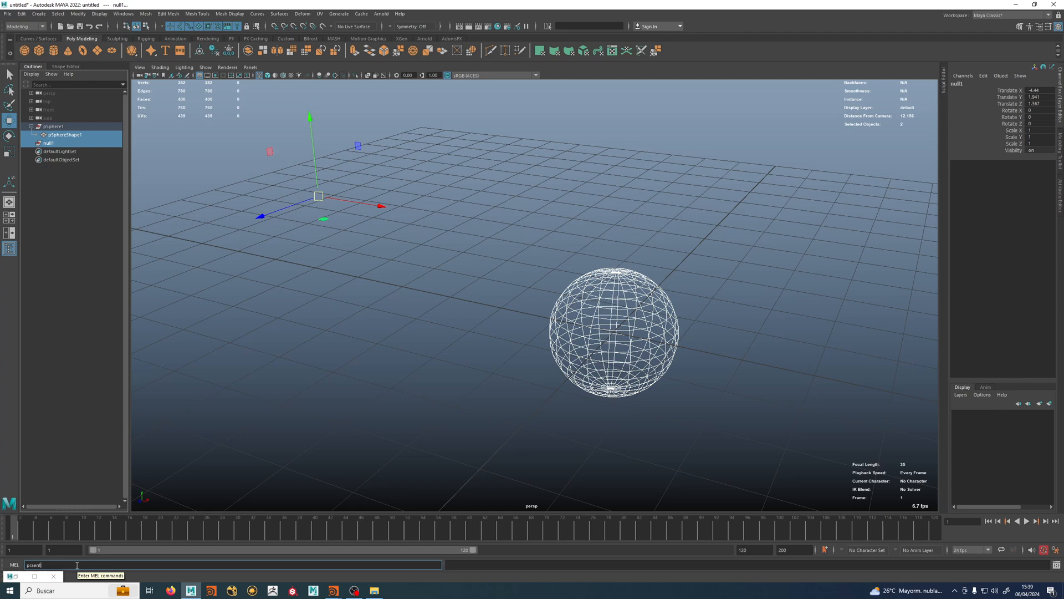
{"action": "type", "text": "pare"}
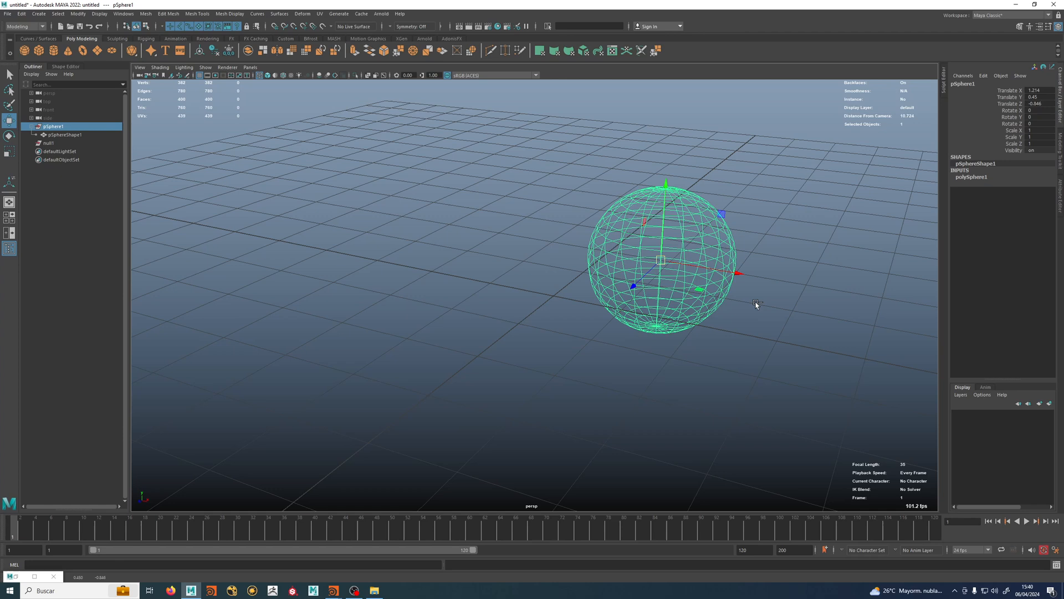
{"action": "key", "text": "ctrl+z"}
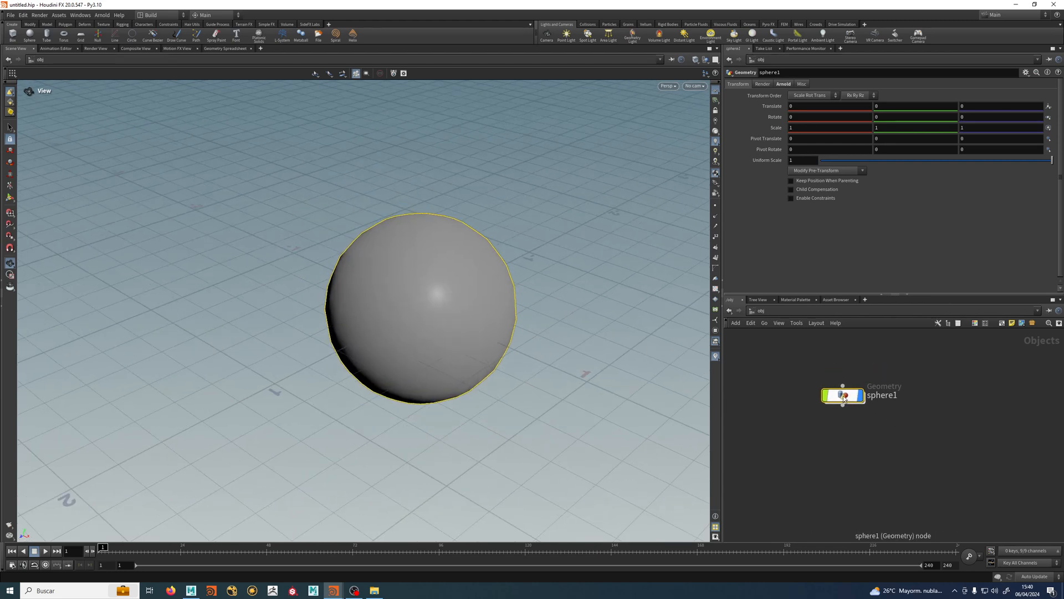
Step: Dive into the sphere object's network and reposition its single sphere1 node to view its rows and columns
{"action": "double_click", "coordinate": [844, 394]}
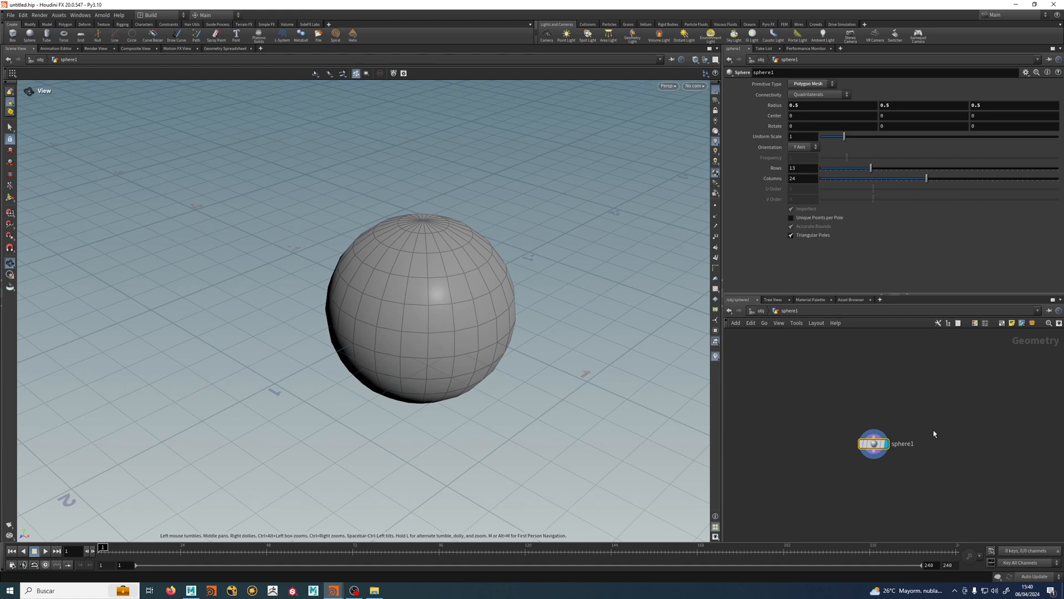
{"action": "left_click_drag", "start_coordinate": [874, 443], "coordinate": [851, 456]}
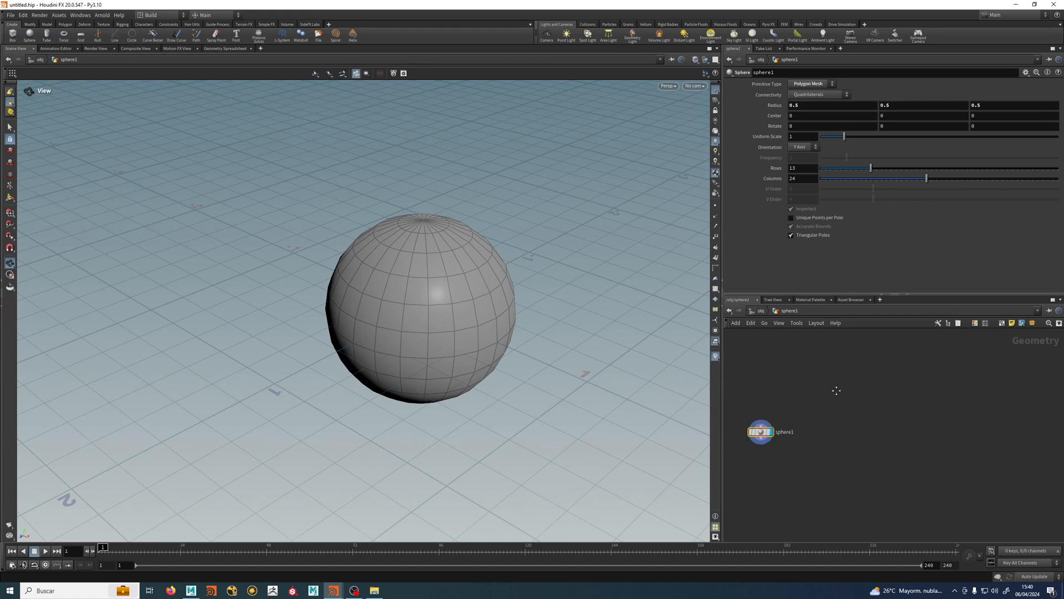
{"action": "left_click_drag", "start_coordinate": [761, 431], "coordinate": [806, 417]}
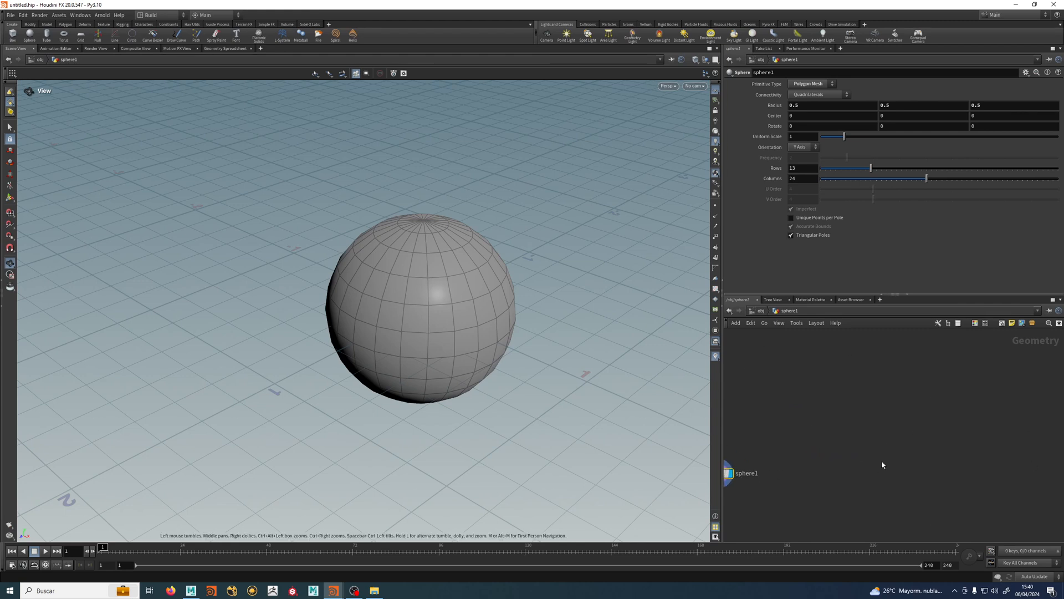
{"action": "mouse_move", "coordinate": [861, 385]}
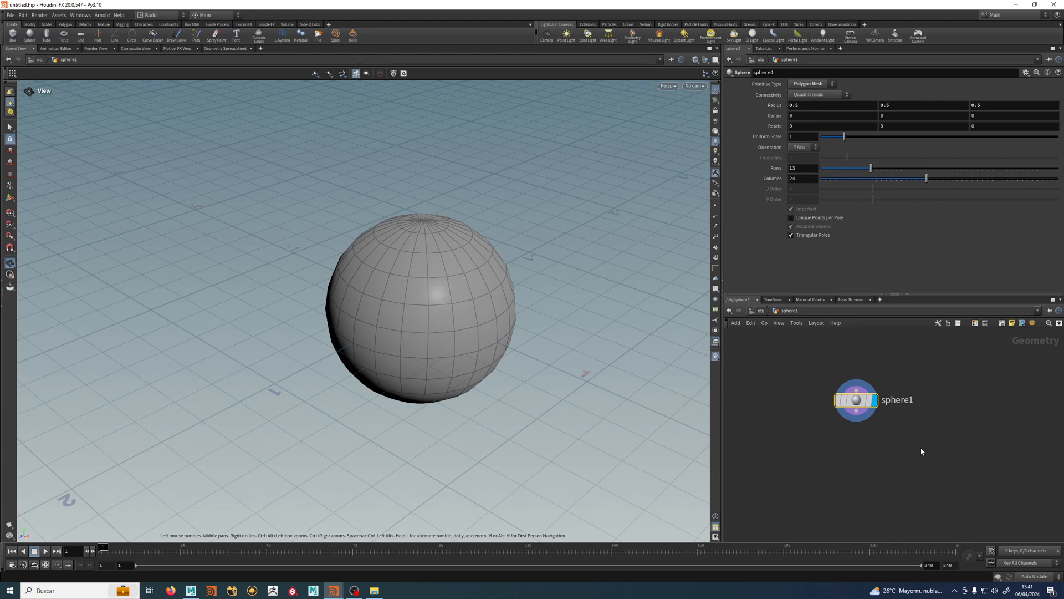
{"action": "mouse_move", "coordinate": [930, 410]}
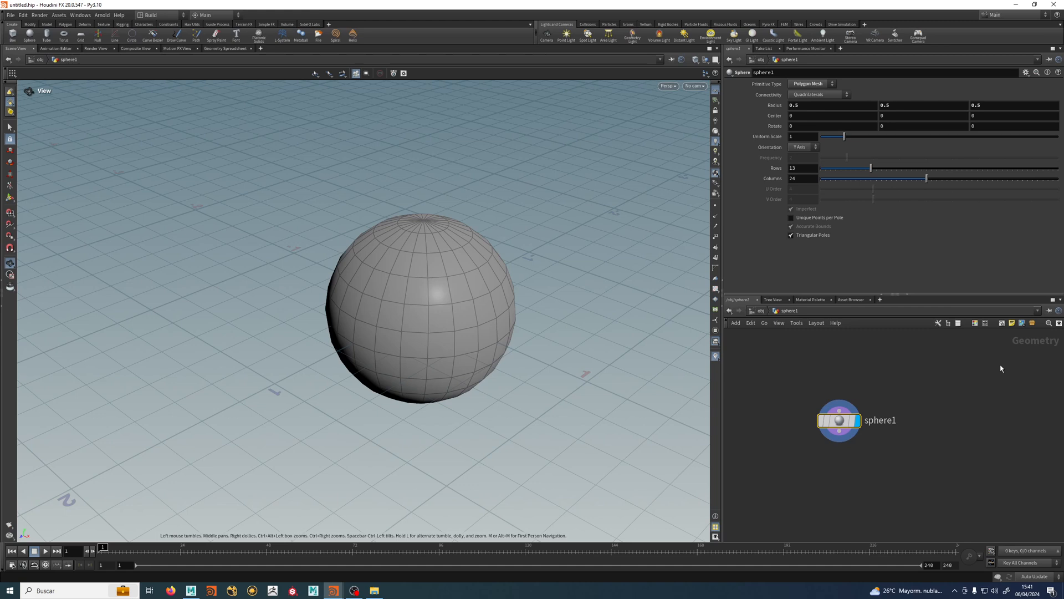
{"action": "mouse_move", "coordinate": [1029, 352]}
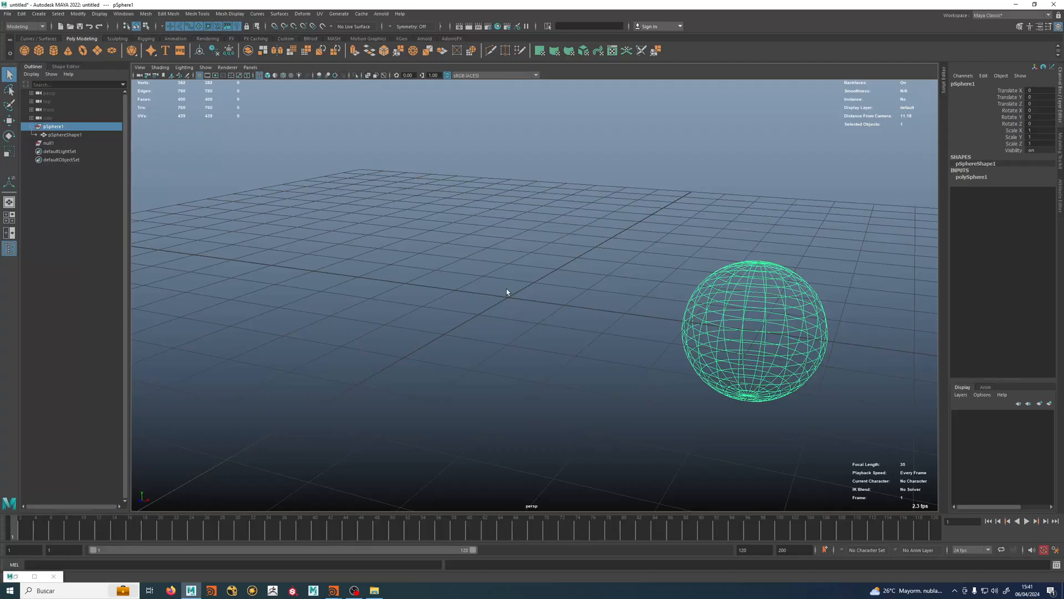
Step: Add the smooth to the sphere and graph its connections in the Node Editor
{"action": "left_click_drag", "start_coordinate": [755, 330], "coordinate": [479, 312]}
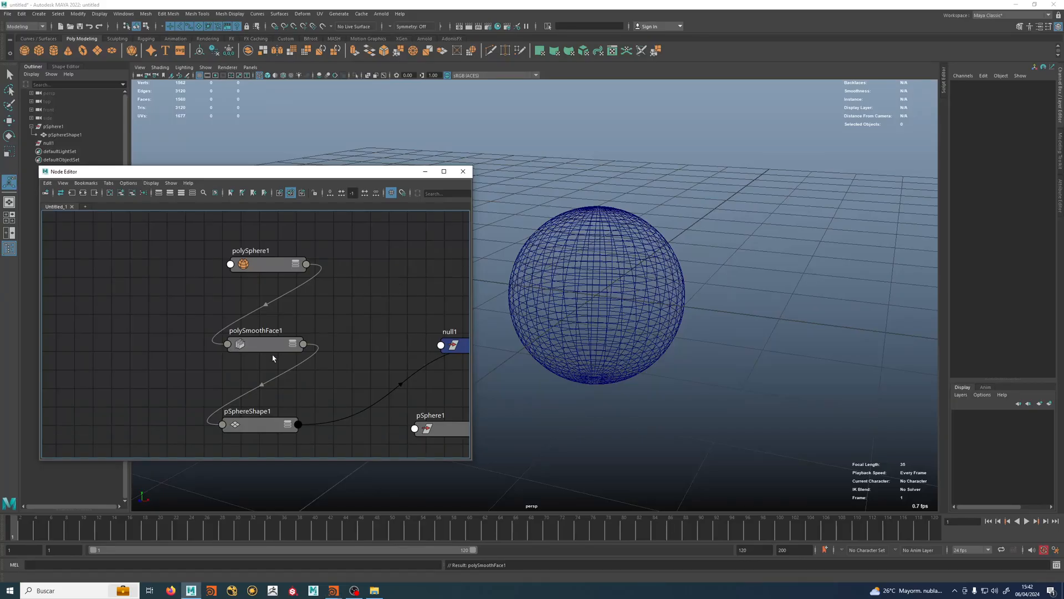
{"action": "mouse_move", "coordinate": [118, 326]}
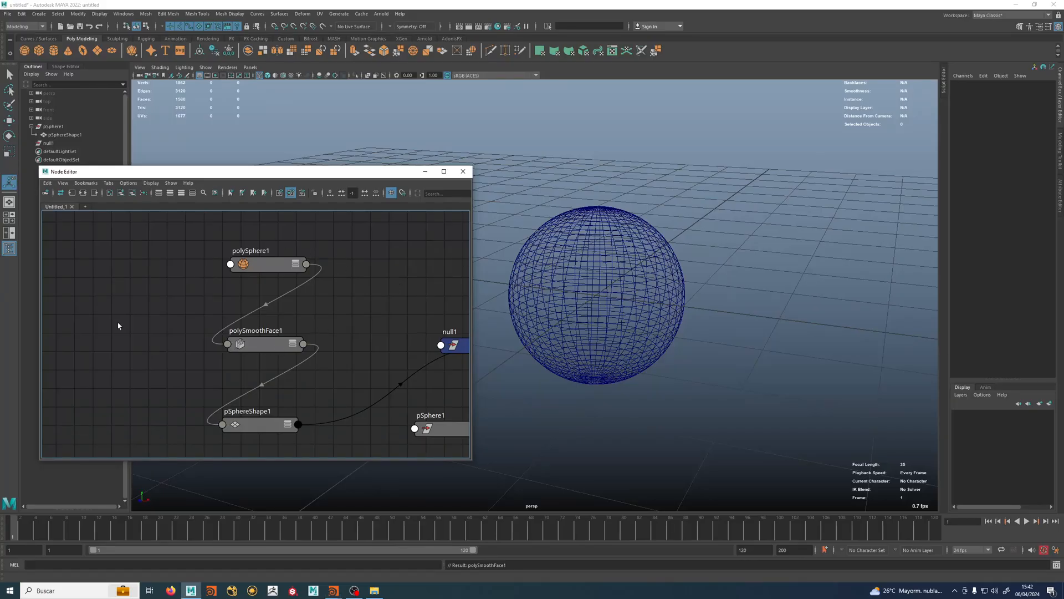
{"action": "left_click", "coordinate": [429, 428]}
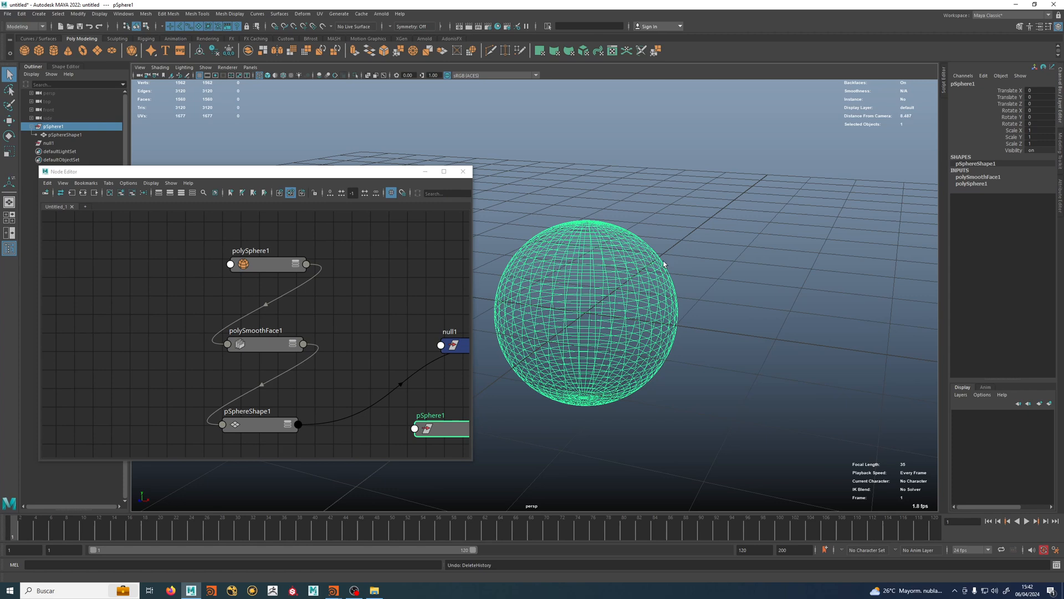
{"action": "left_click", "coordinate": [22, 14]}
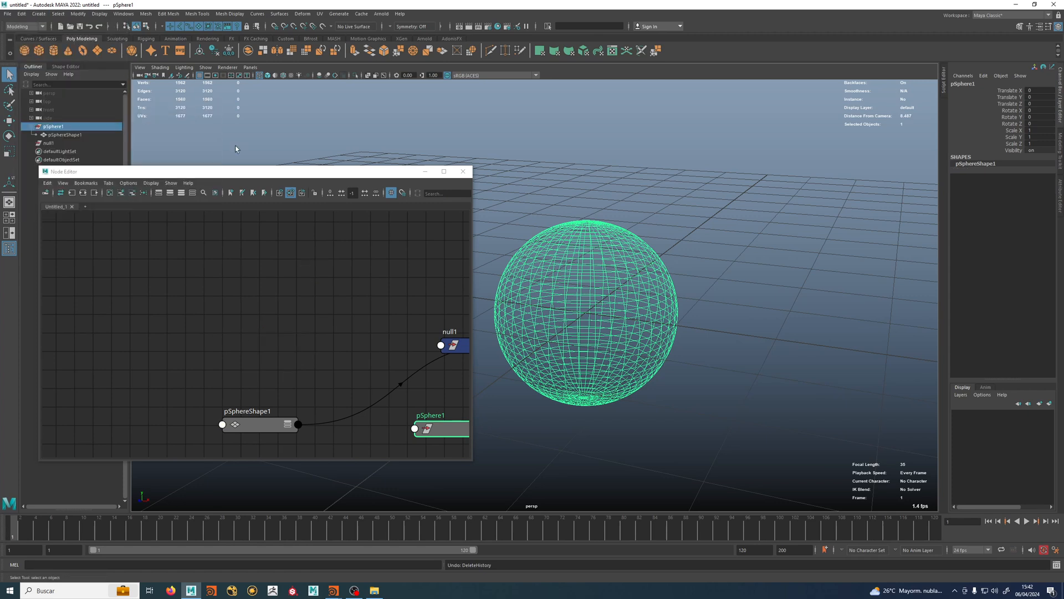
{"action": "mouse_move", "coordinate": [568, 322]}
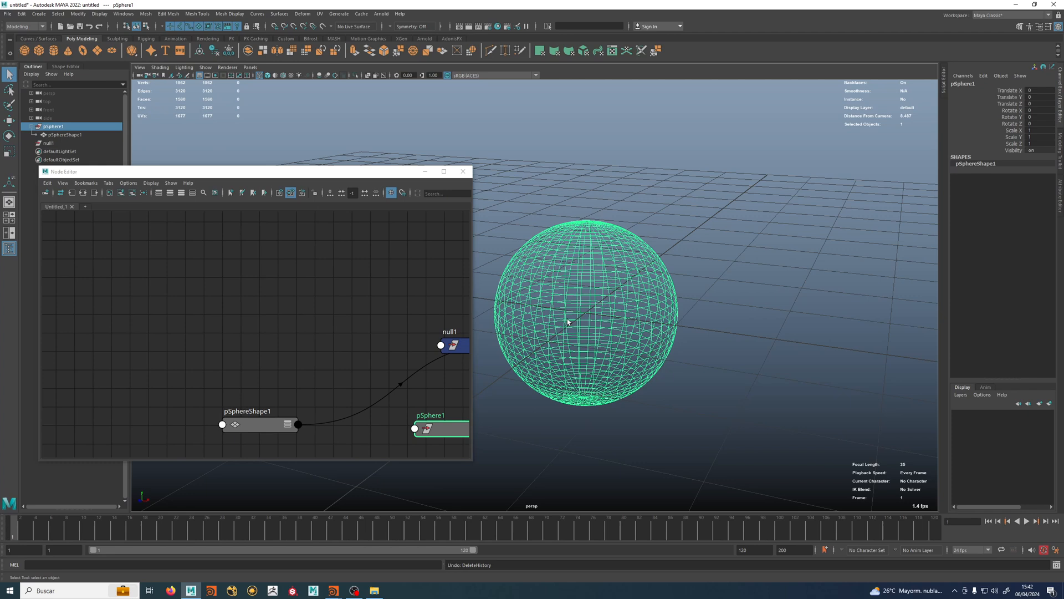
{"action": "mouse_move", "coordinate": [657, 239]}
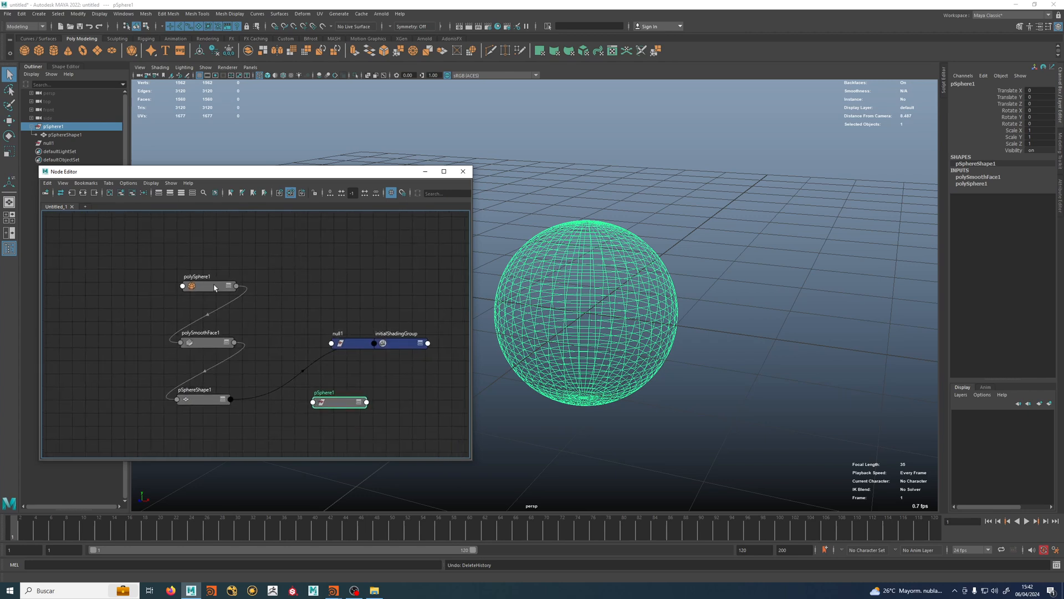
Step: Inspect the polySphere1 creation node, then the polySmoothFace1 node's settings in the history chain
{"action": "left_click", "coordinate": [208, 347]}
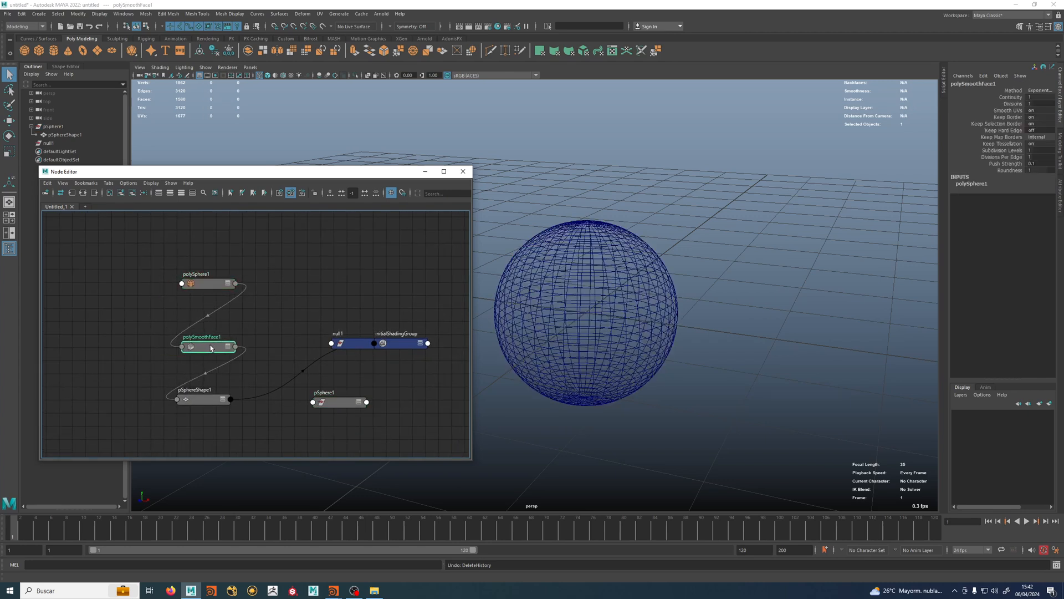
{"action": "left_click", "coordinate": [290, 302]}
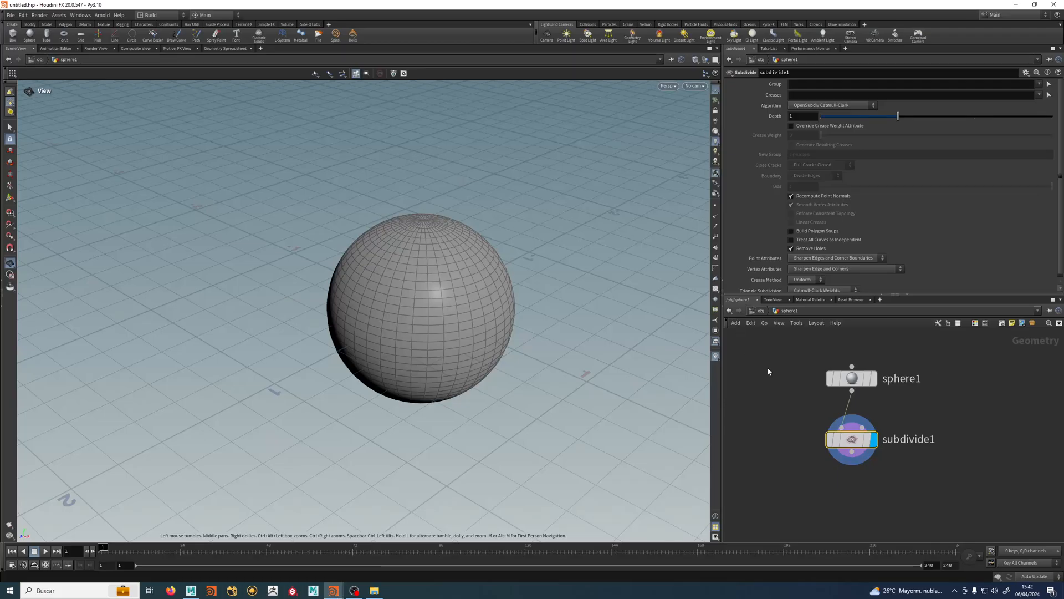
{"action": "mouse_move", "coordinate": [790, 419]}
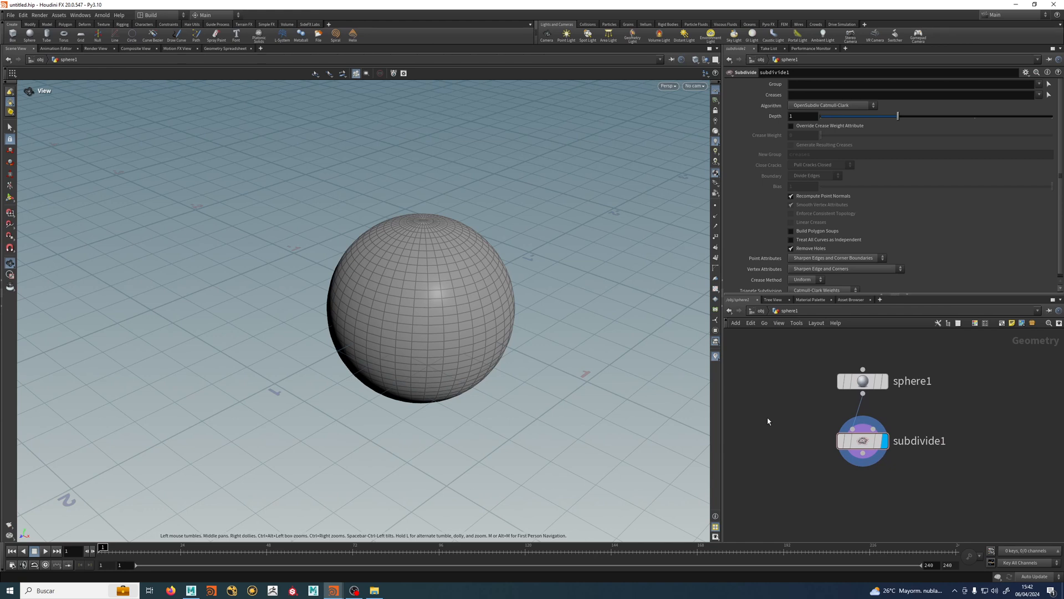
{"action": "mouse_move", "coordinate": [856, 484]}
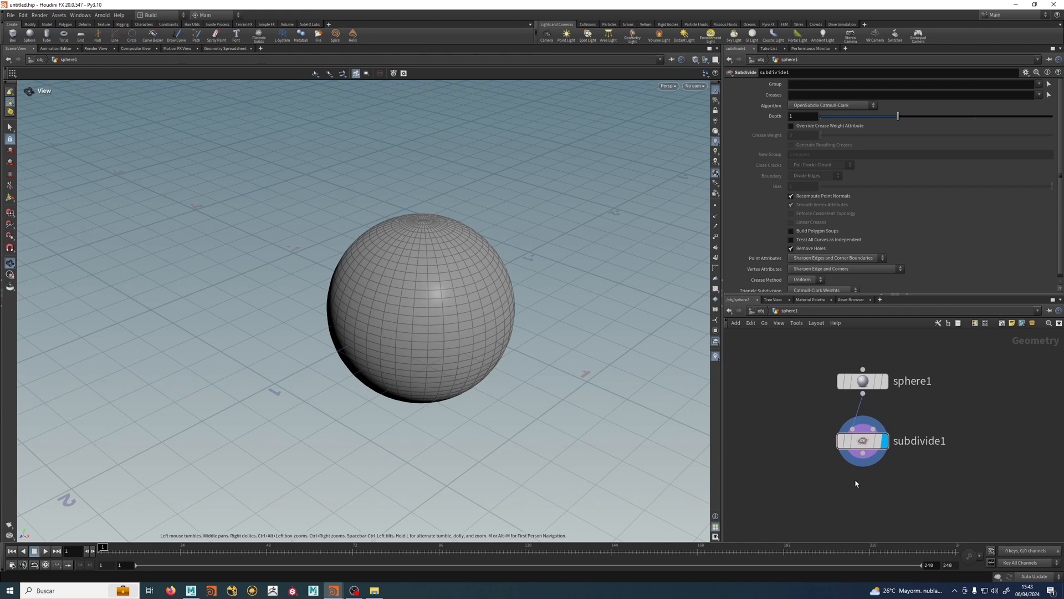
{"action": "mouse_move", "coordinate": [912, 494]}
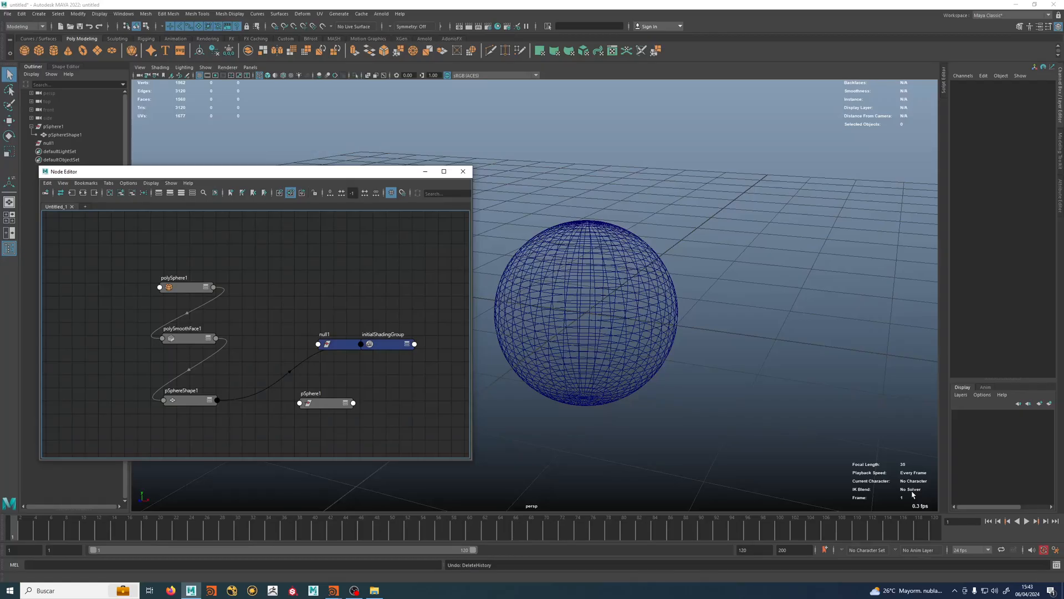
{"action": "mouse_move", "coordinate": [626, 292]}
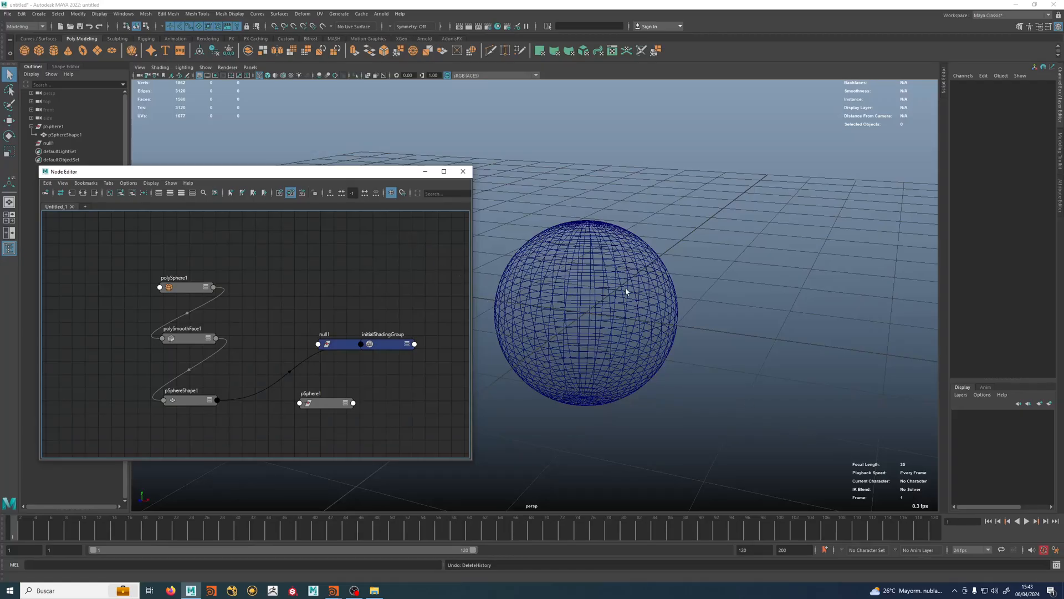